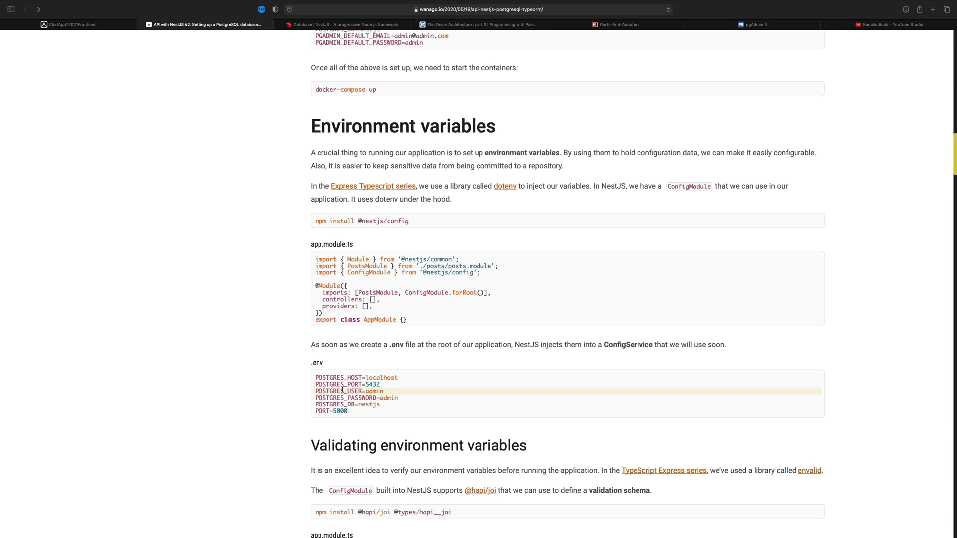
# Scroll to 'Validating environment variables', selecting the PORT 5000 example and Joi install command
pyautogui.scroll(-3)
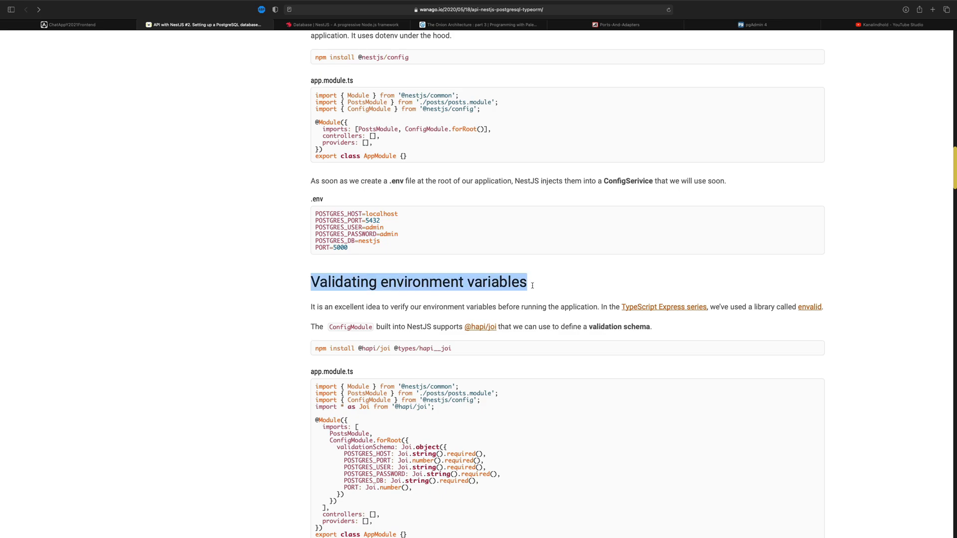
pyautogui.scroll(-3)
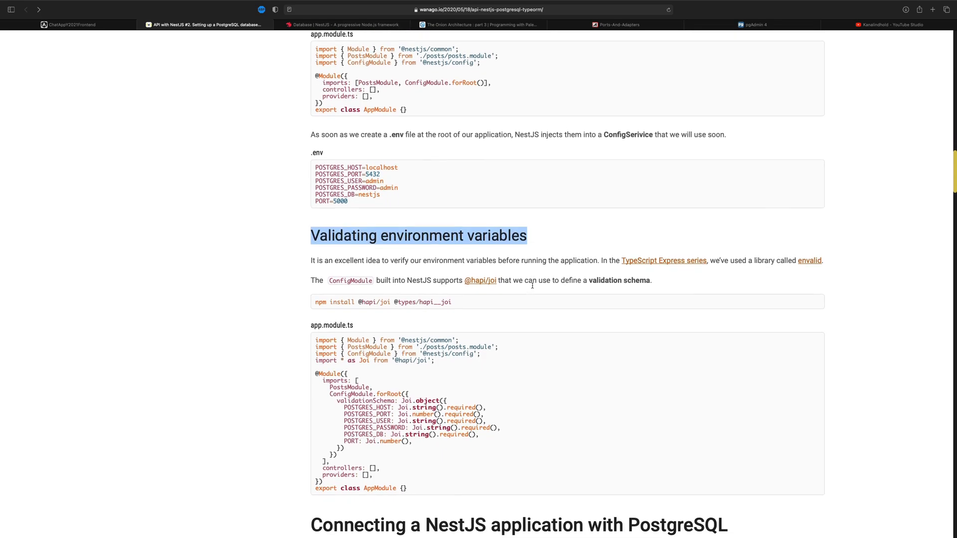
pyautogui.scroll(-3)
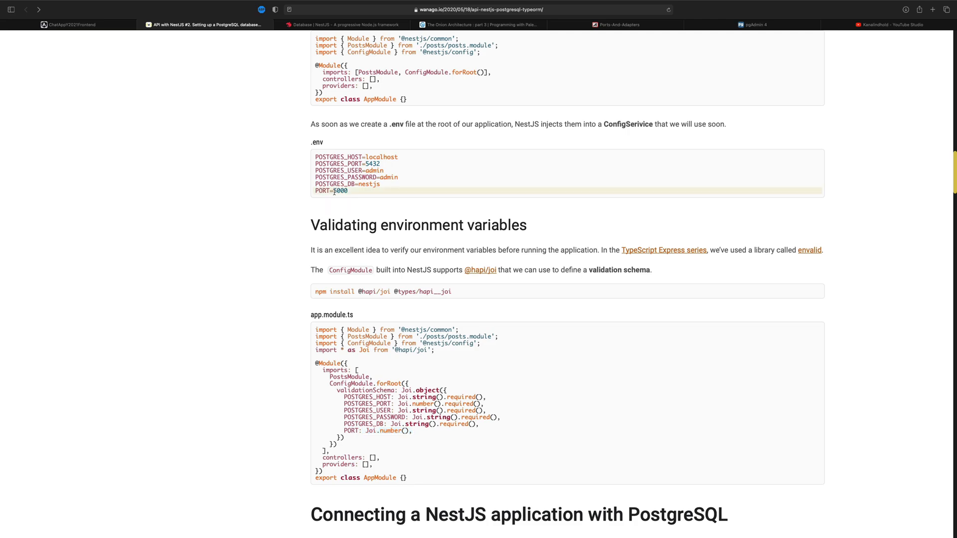
pyautogui.doubleClick(340, 190)
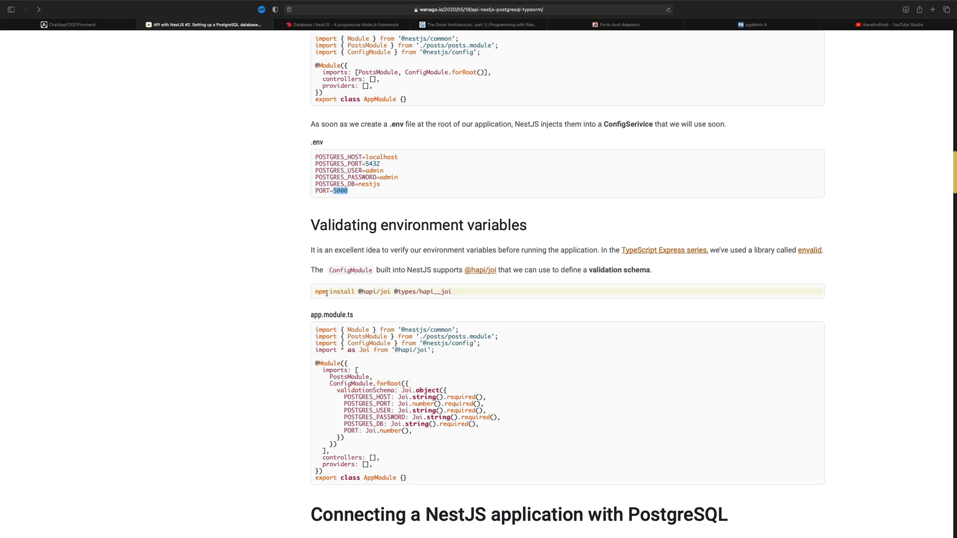
pyautogui.tripleClick(382, 291)
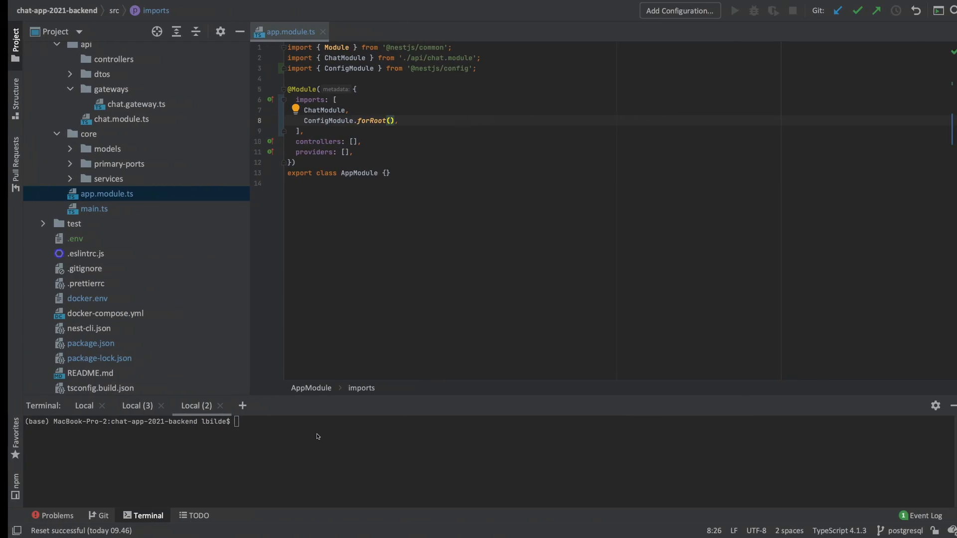
pyautogui.write('npm install @hapi/joi @types/hapi__joi')
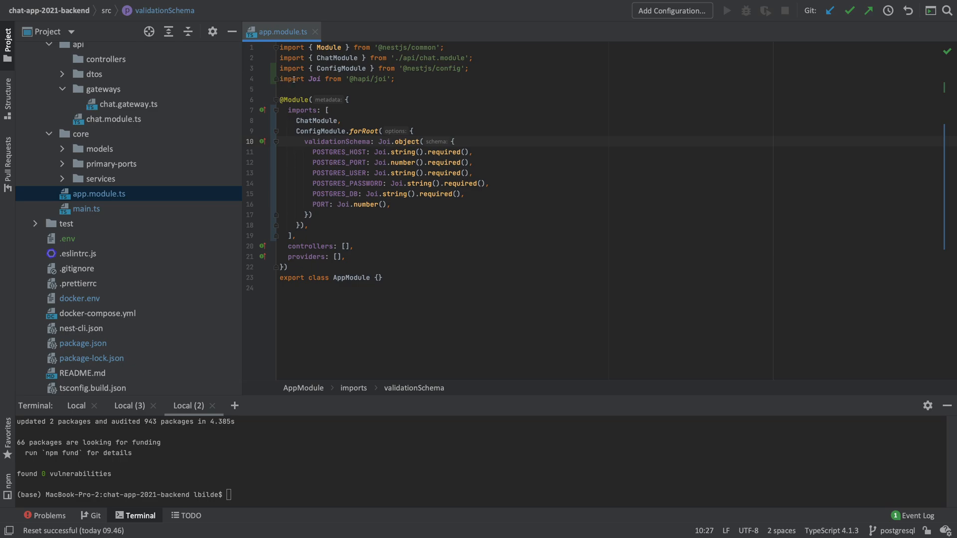
# Change the Joi import to '* as Joi' so the Nest app starts
pyautogui.doubleClick(313, 78)
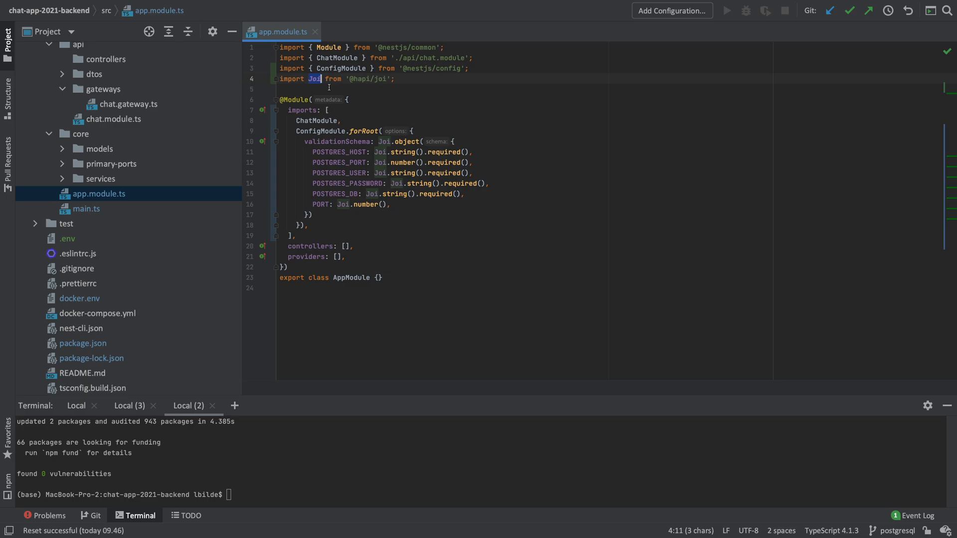
pyautogui.moveTo(337, 175)
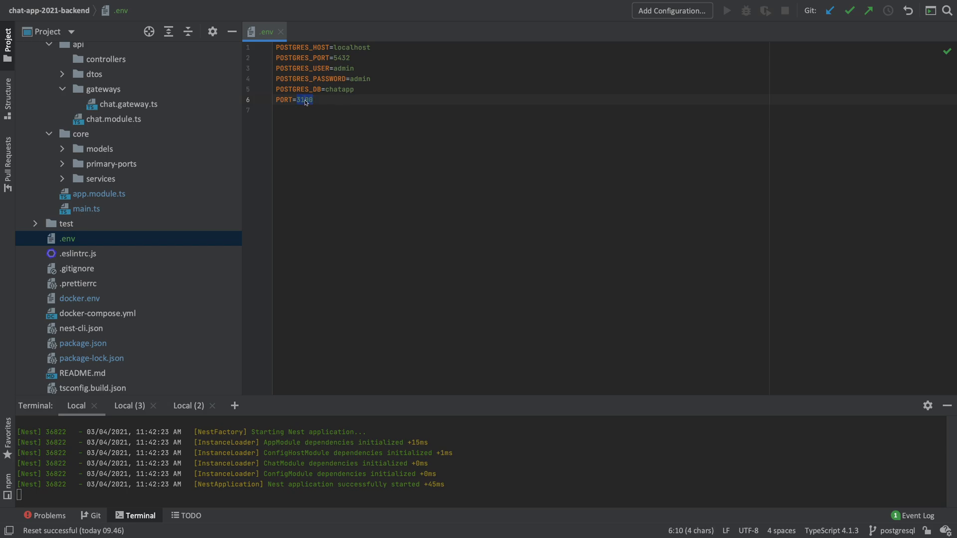
# Set PORT to 'hi' in .env, rerun, and check the 'PORT must be a number' error
pyautogui.write('h1')
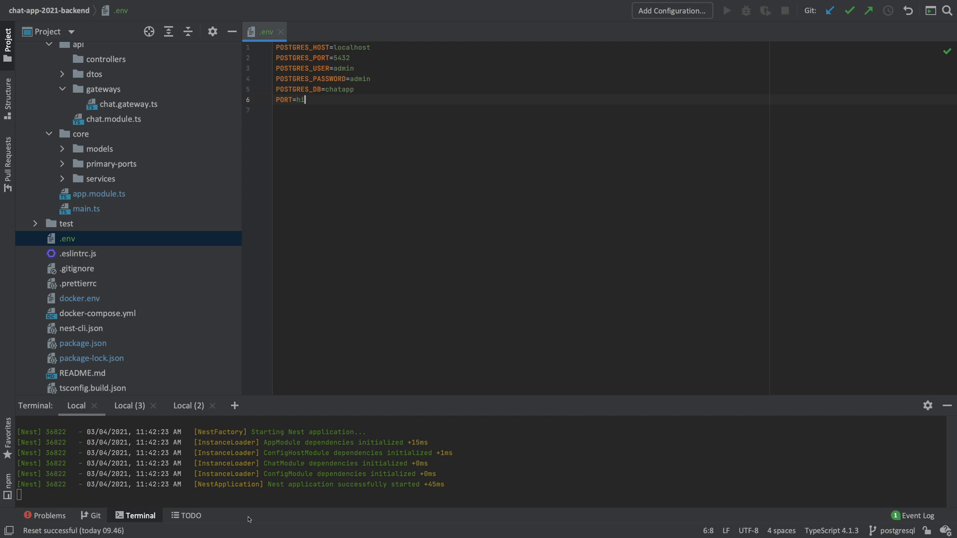
pyautogui.write('i')
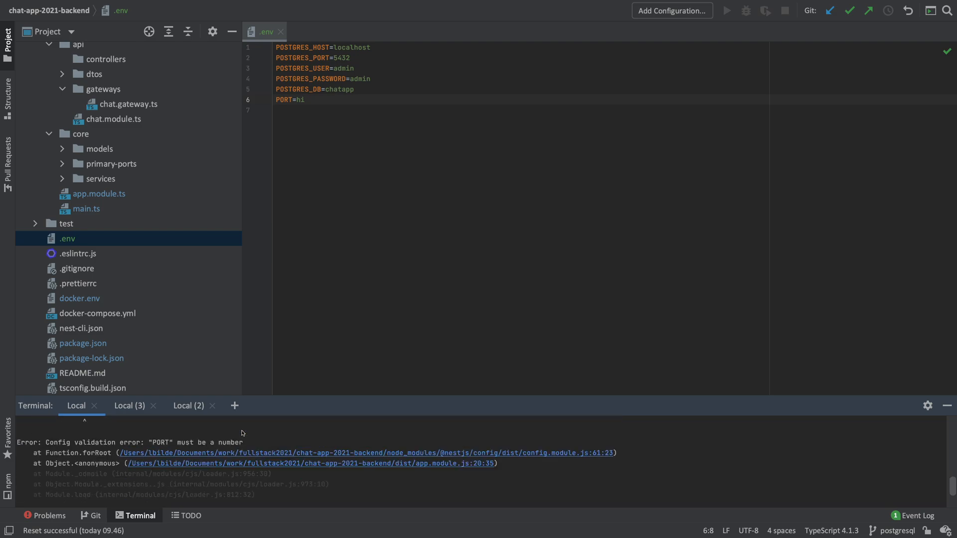
pyautogui.doubleClick(160, 443)
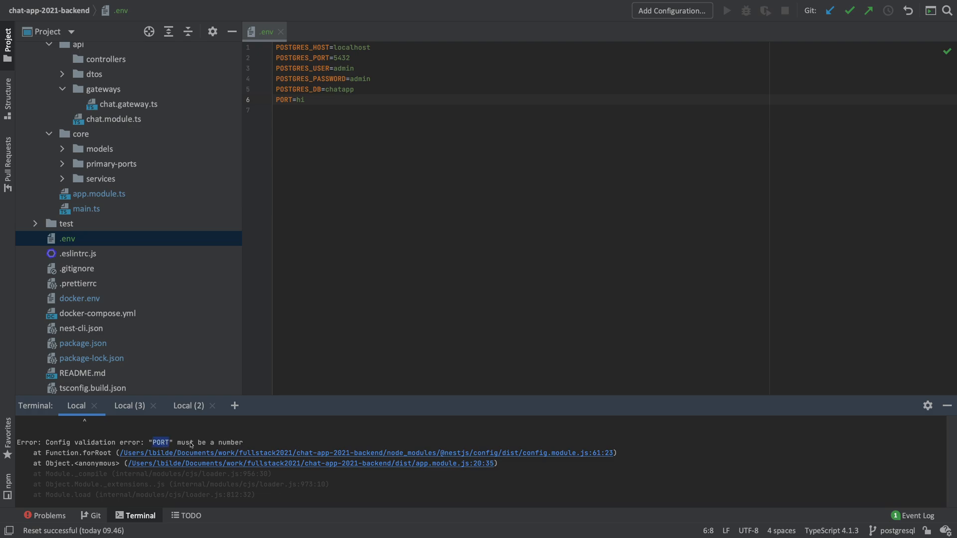
pyautogui.moveTo(212, 236)
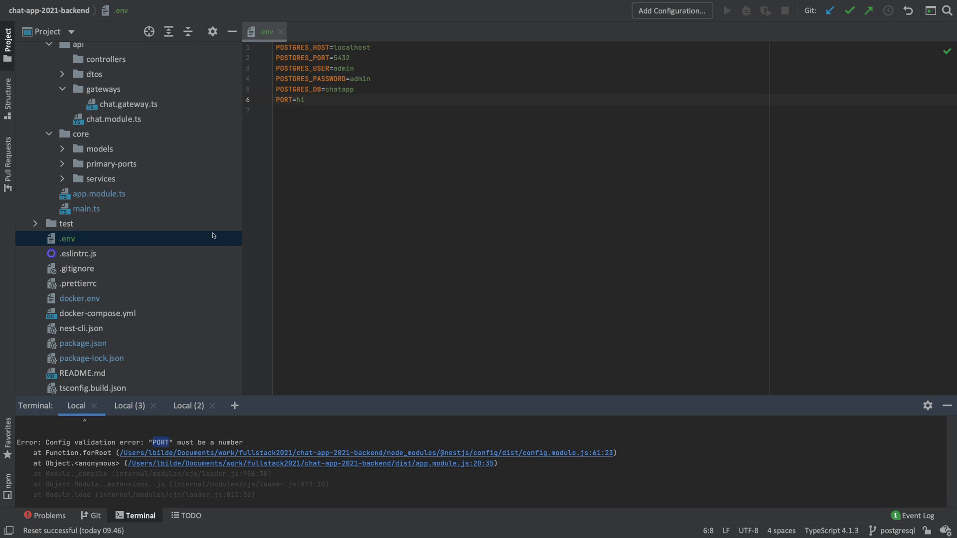
# Remove POSTGRES_DB from .env to trigger the required error, then restore POSTGRES_DB=chatapp
pyautogui.click(98, 194)
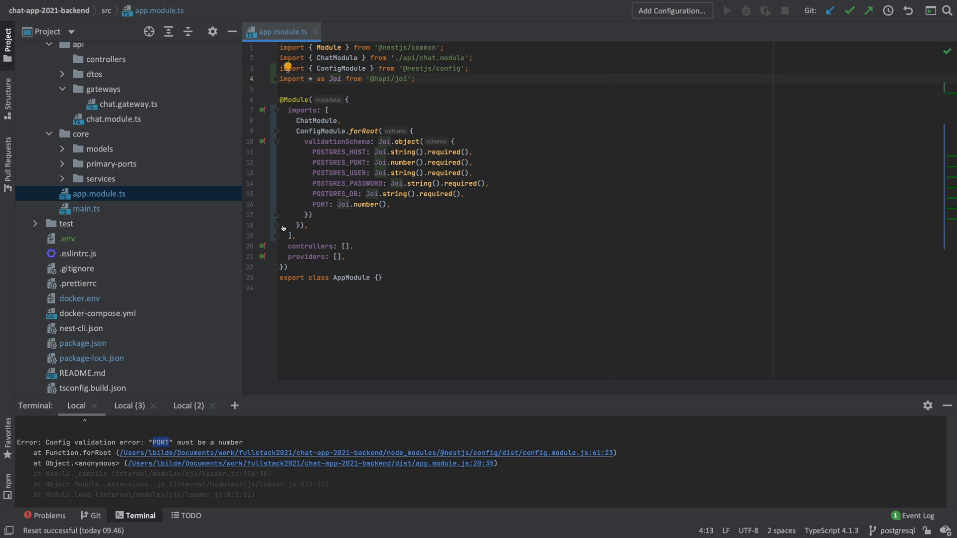
pyautogui.click(67, 238)
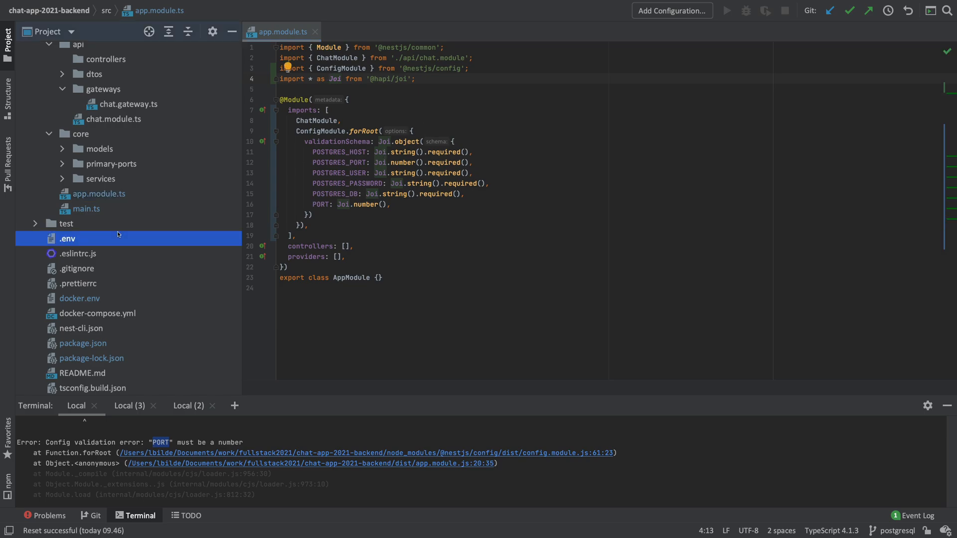
pyautogui.doubleClick(67, 239)
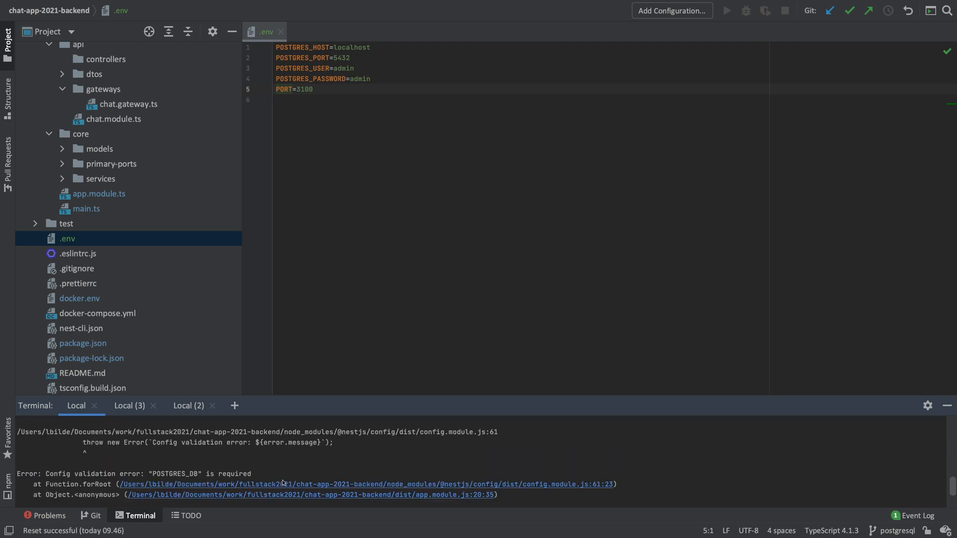
pyautogui.click(67, 238)
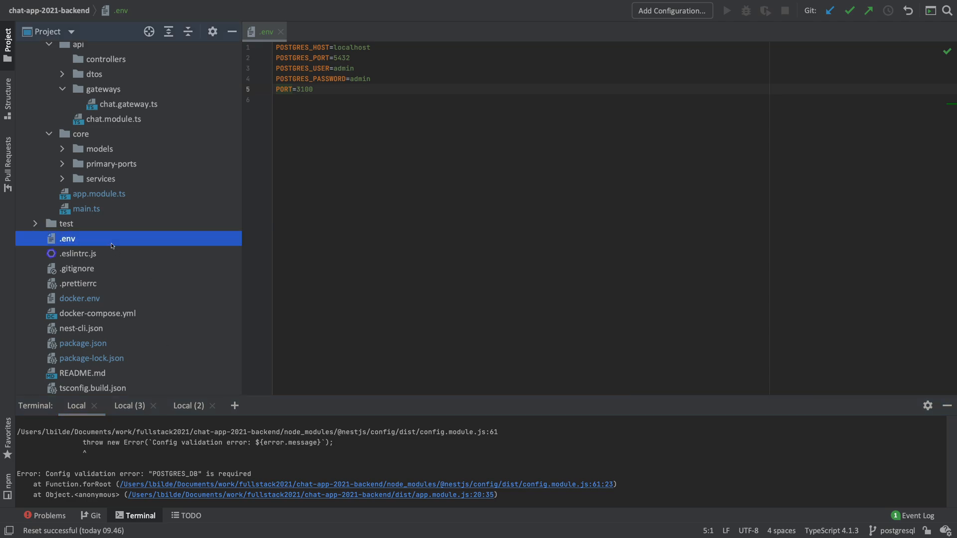
pyautogui.write('POSTGRES_DB=chatapp')
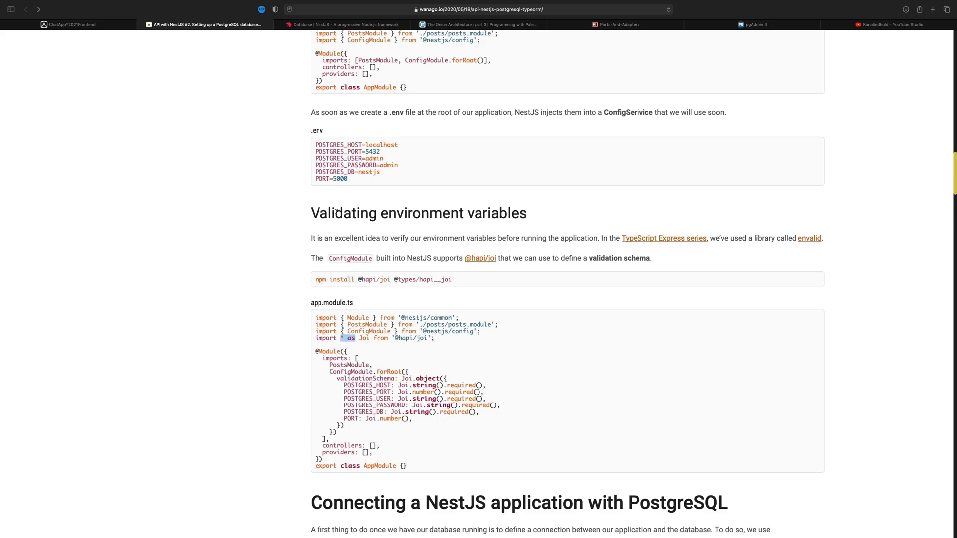
# Scroll past the validation section to 'Connecting a NestJS application with PostgreSQL'
pyautogui.doubleClick(418, 212)
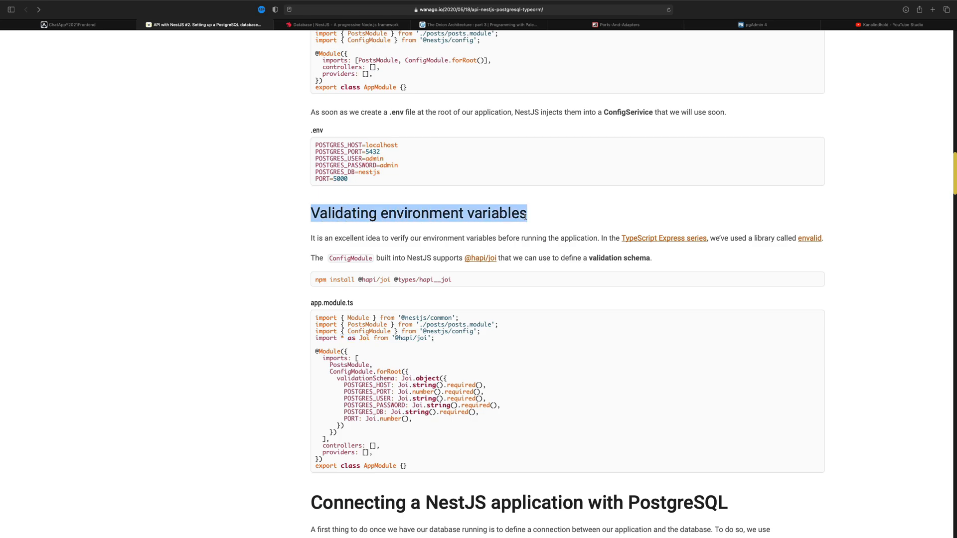
pyautogui.scroll(-3)
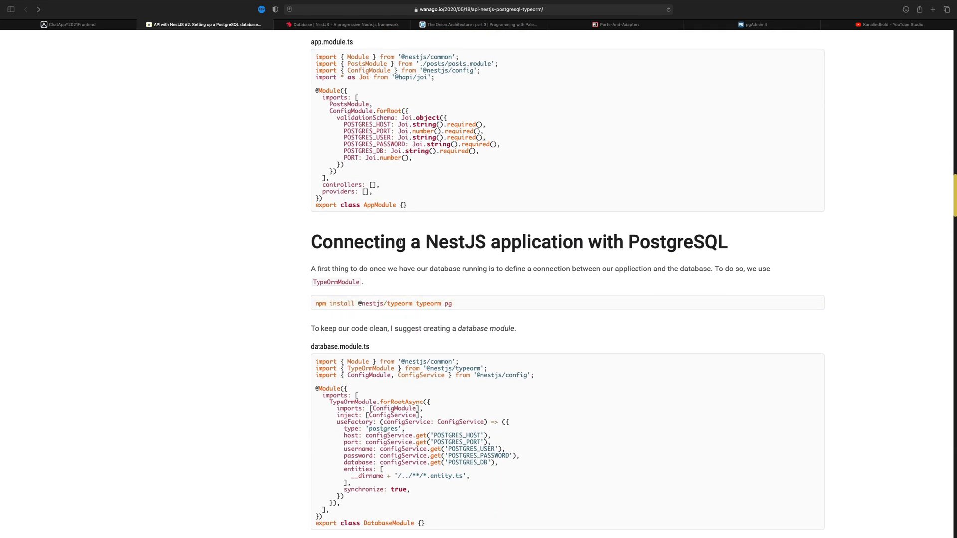
pyautogui.scroll(-3)
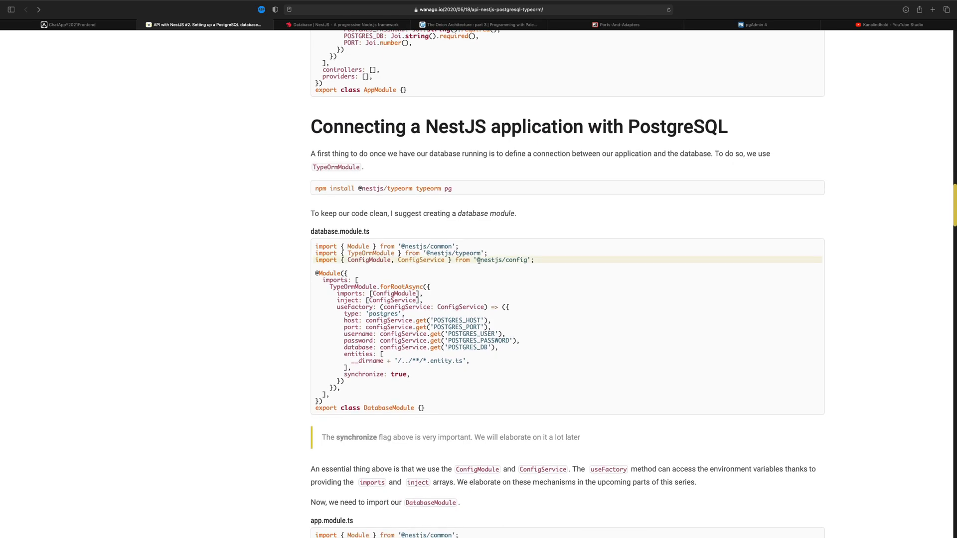